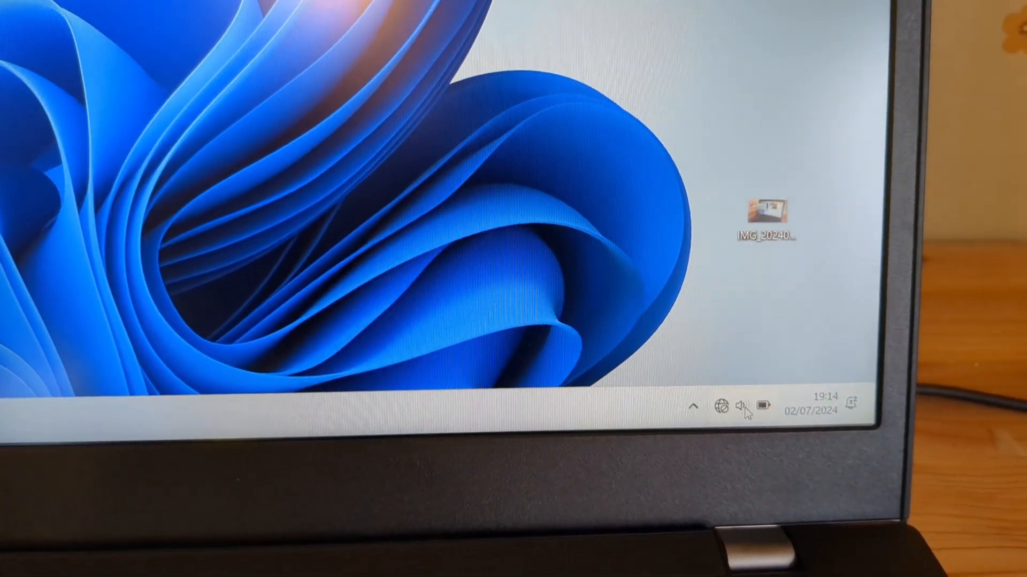
Step: Open Sound settings from the taskbar speaker icon's context menu
{"action": "right_click", "coordinate": [746, 408]}
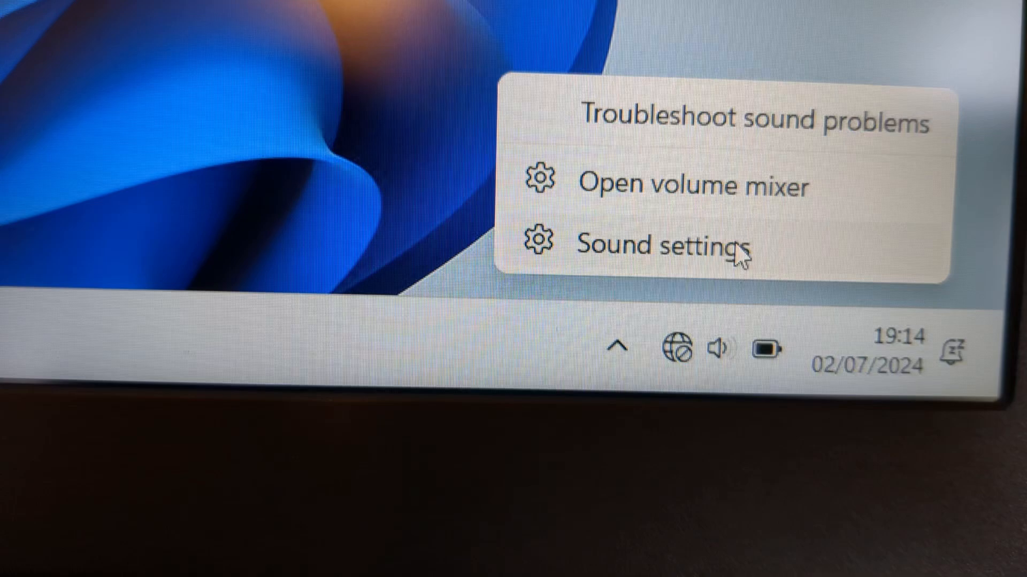
{"action": "left_click", "coordinate": [660, 244]}
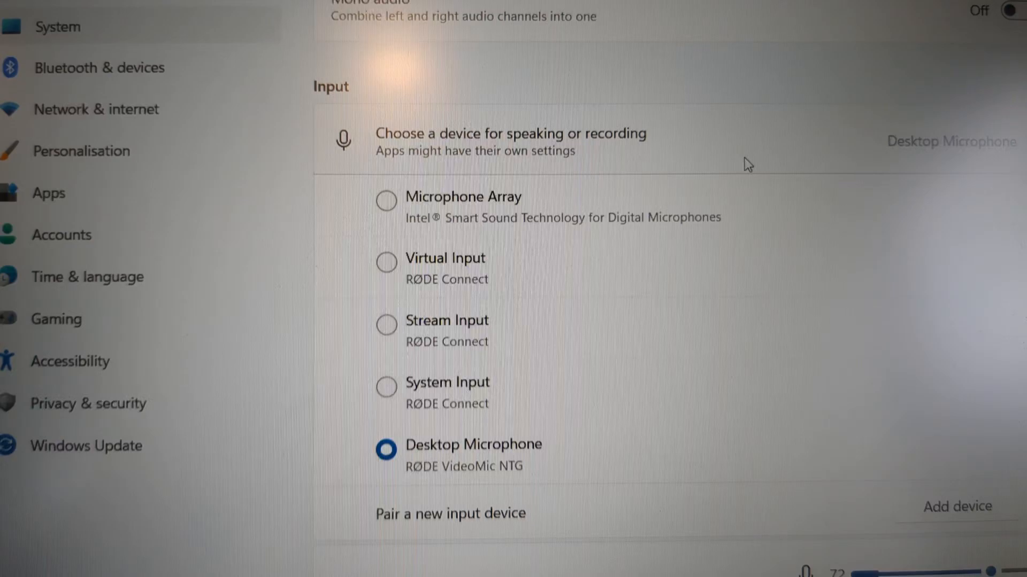
Step: Scroll down to the Input section to reach the RØDE Desktop Microphone entry
{"action": "scroll", "scroll_direction": "down", "scroll_amount": 3}
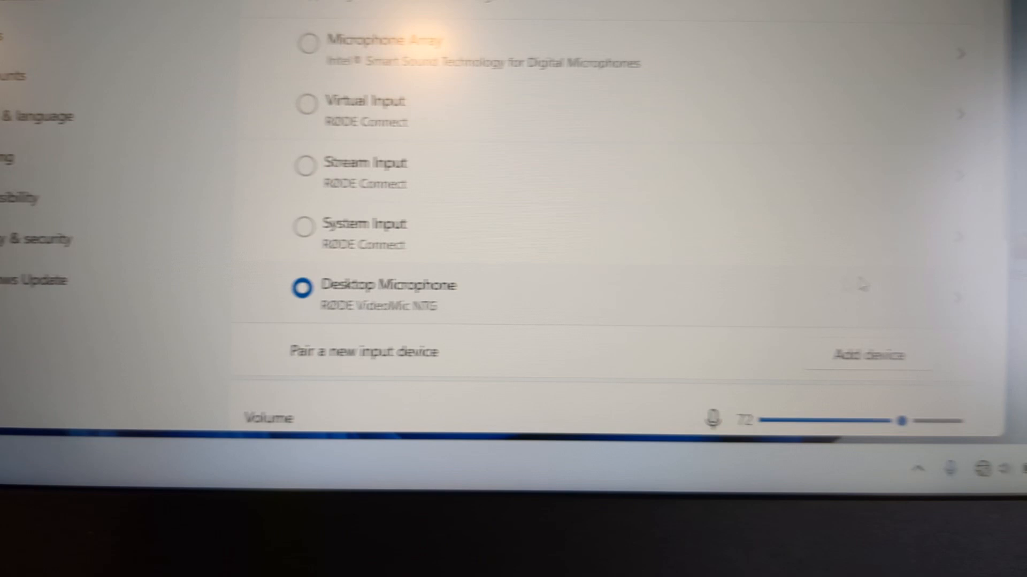
{"action": "scroll", "scroll_direction": "down", "scroll_amount": 3}
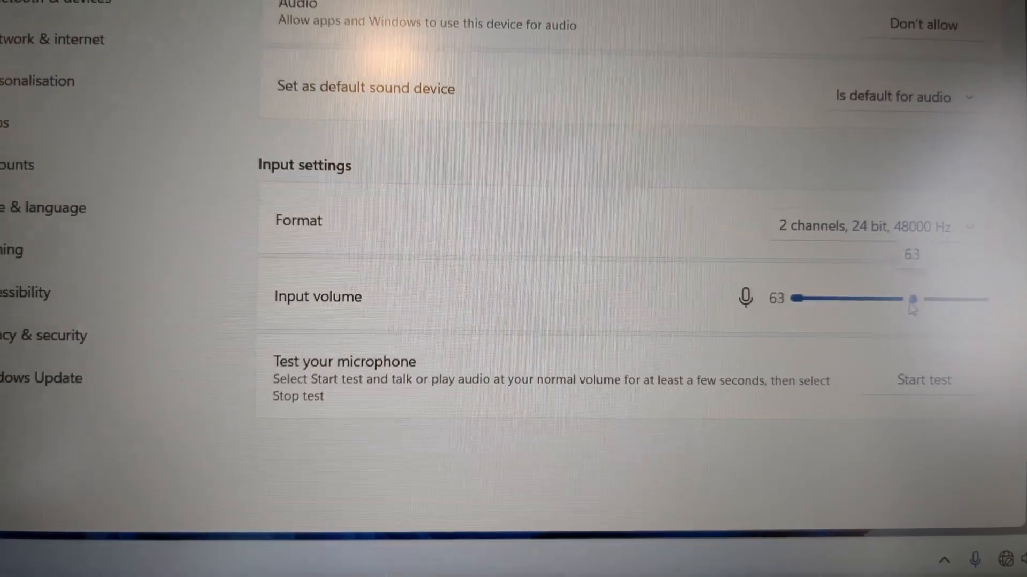
Step: Lower the microphone's input volume from 63 to about 52
{"action": "left_click_drag", "start_coordinate": [912, 300], "coordinate": [787, 264]}
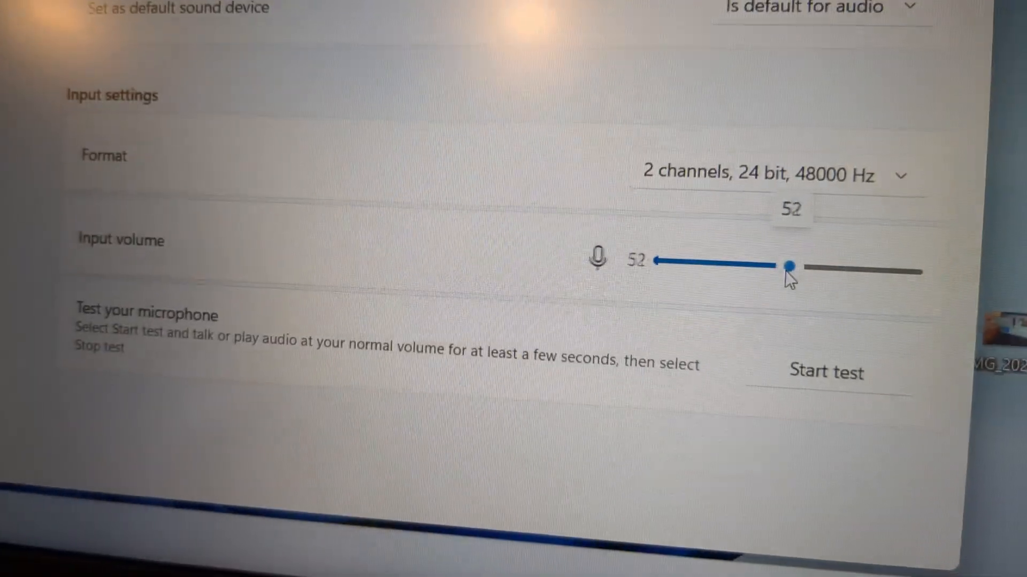
{"action": "left_click_drag", "start_coordinate": [789, 264], "coordinate": [841, 264]}
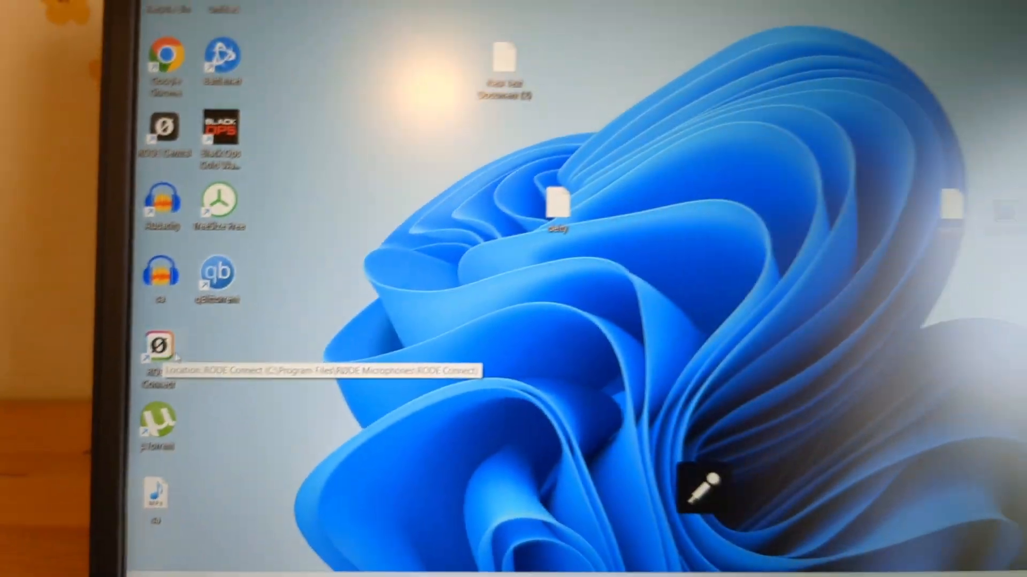
Step: Launch RØDE Connect from the desktop and postpone the update with Later
{"action": "double_click", "coordinate": [156, 351]}
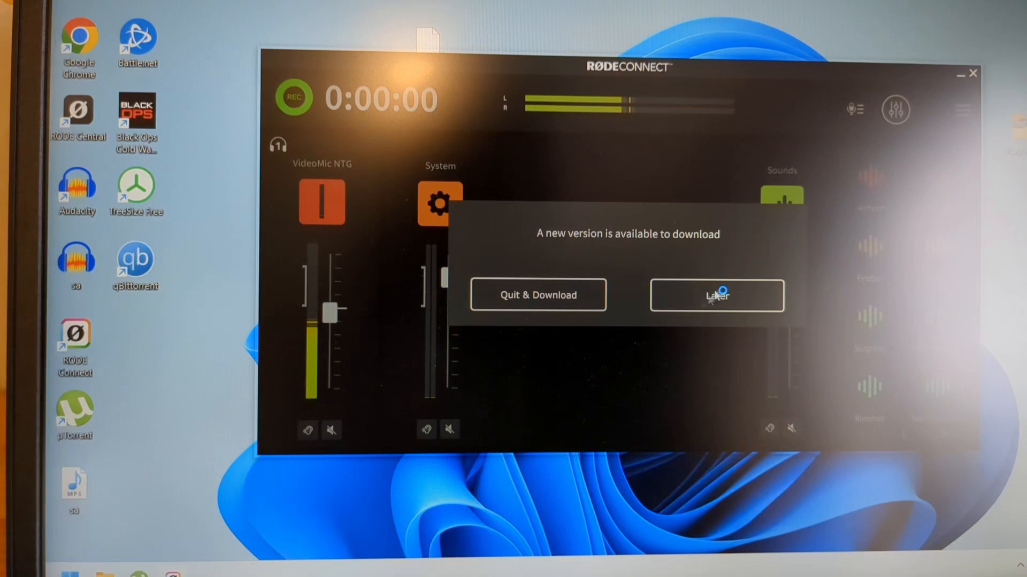
{"action": "left_click", "coordinate": [715, 295]}
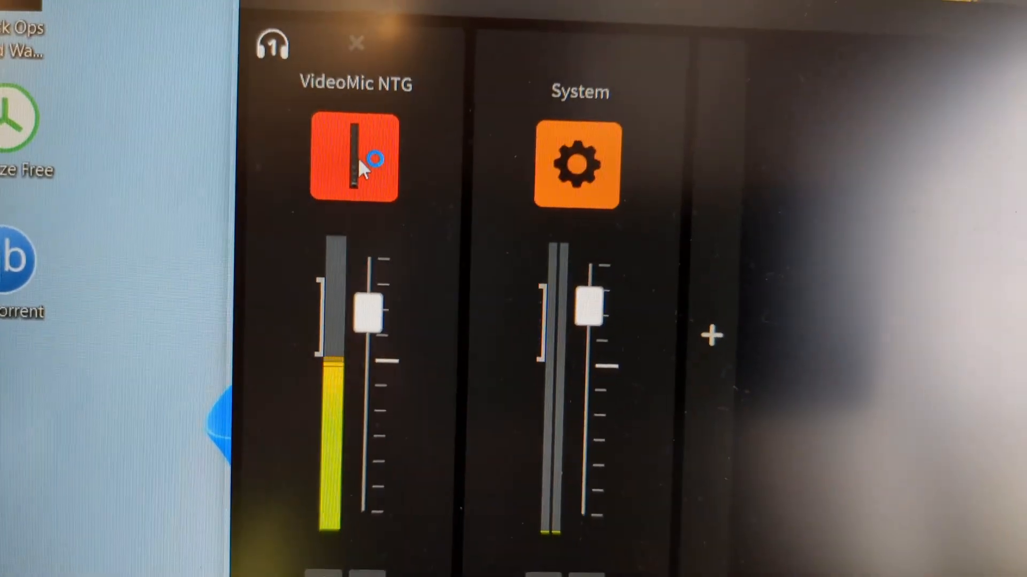
Step: Raise the VideoMic NTG channel's gain to 22 dB in its settings
{"action": "left_click", "coordinate": [356, 159]}
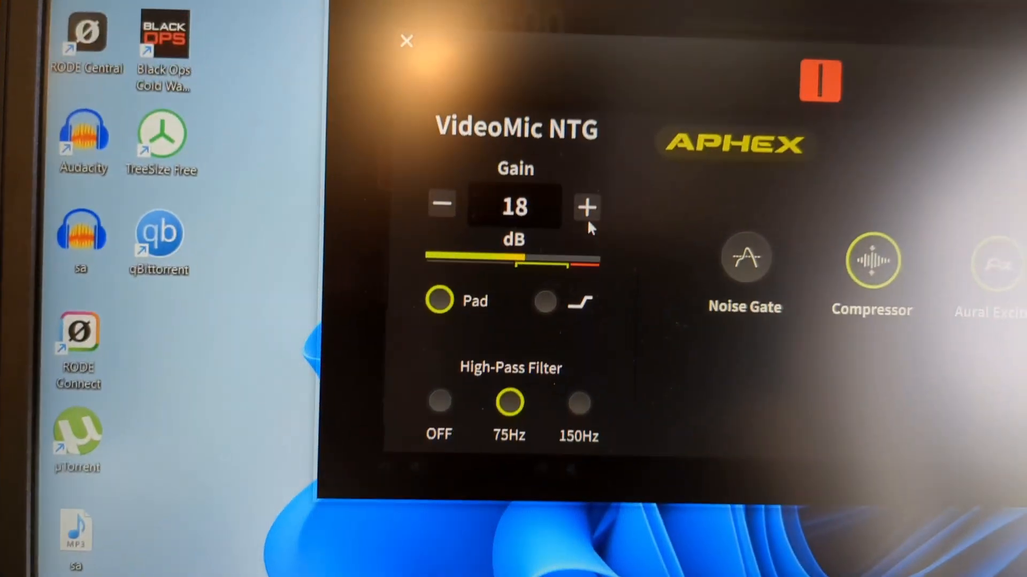
{"action": "left_click", "coordinate": [584, 207]}
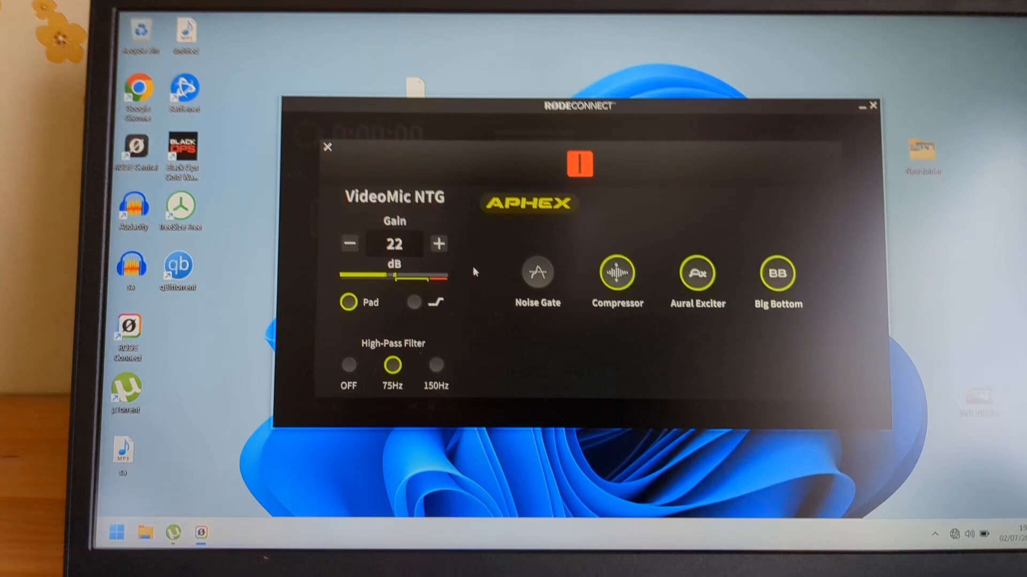
{"action": "left_click", "coordinate": [328, 148]}
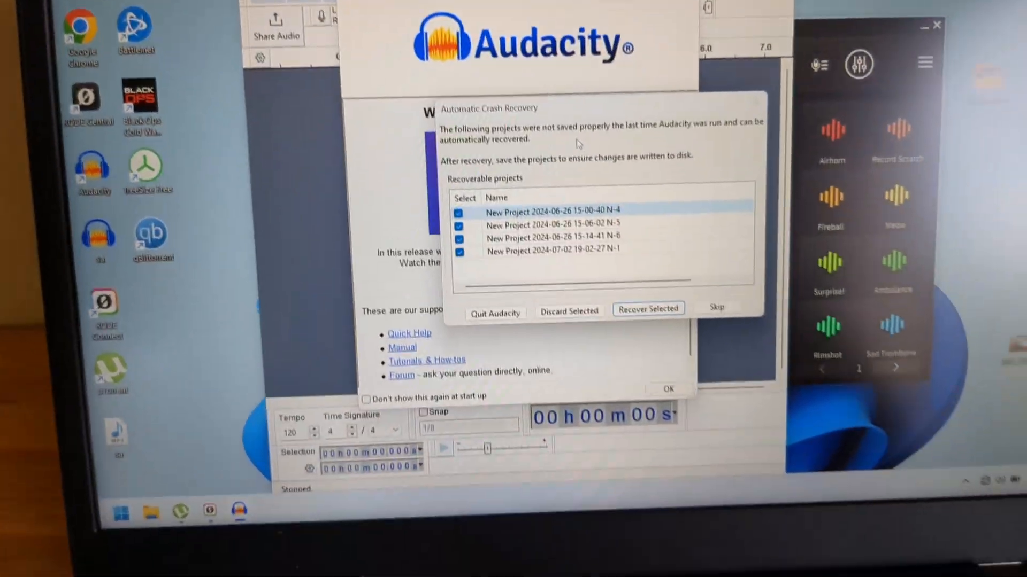
Step: Skip Audacity's Automatic Crash Recovery prompt
{"action": "left_click", "coordinate": [648, 308]}
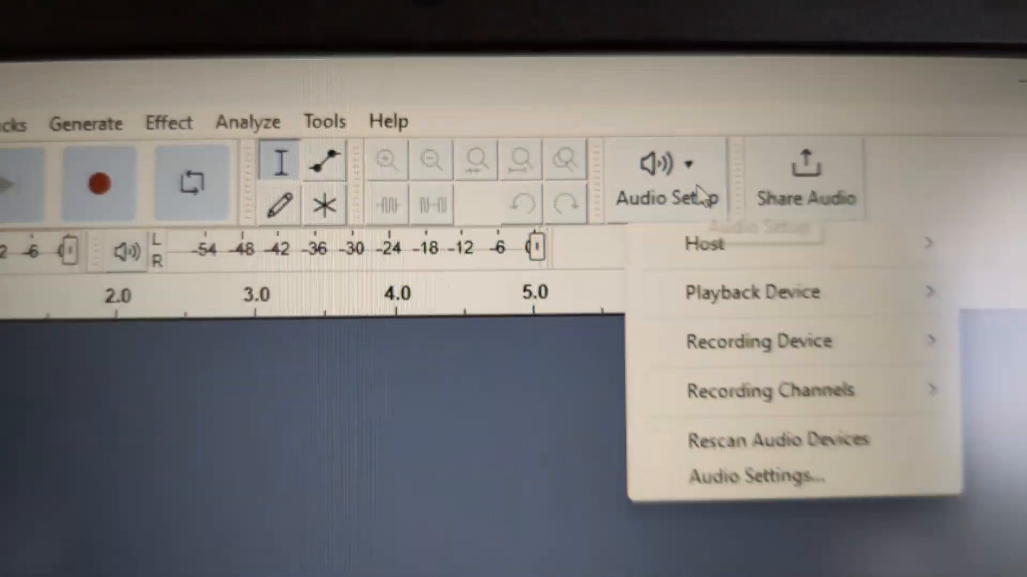
Step: Show Audacity's Recording Device list from Audio Setup
{"action": "left_click", "coordinate": [694, 276]}
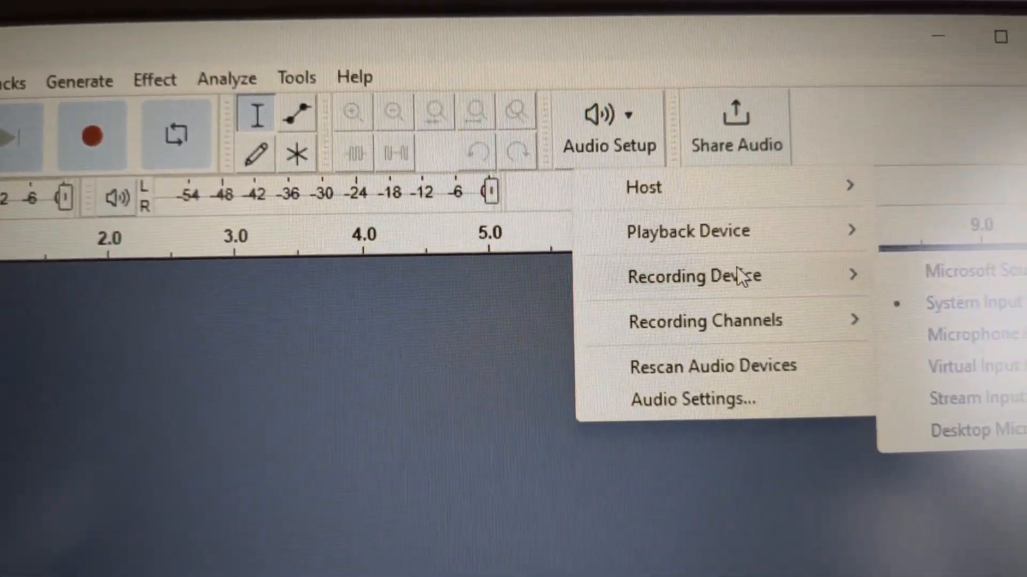